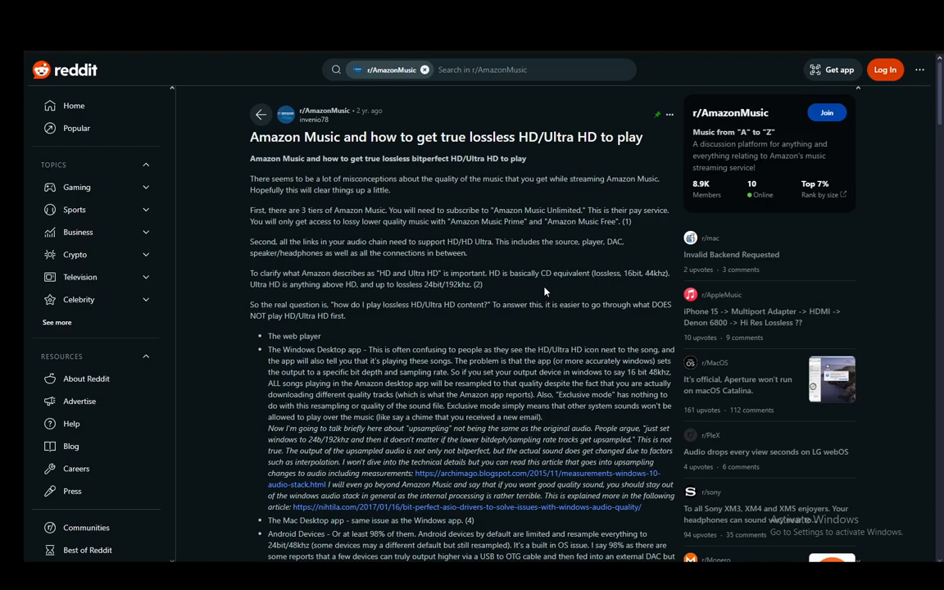
{"action": "mouse_move", "coordinate": [357, 205]}
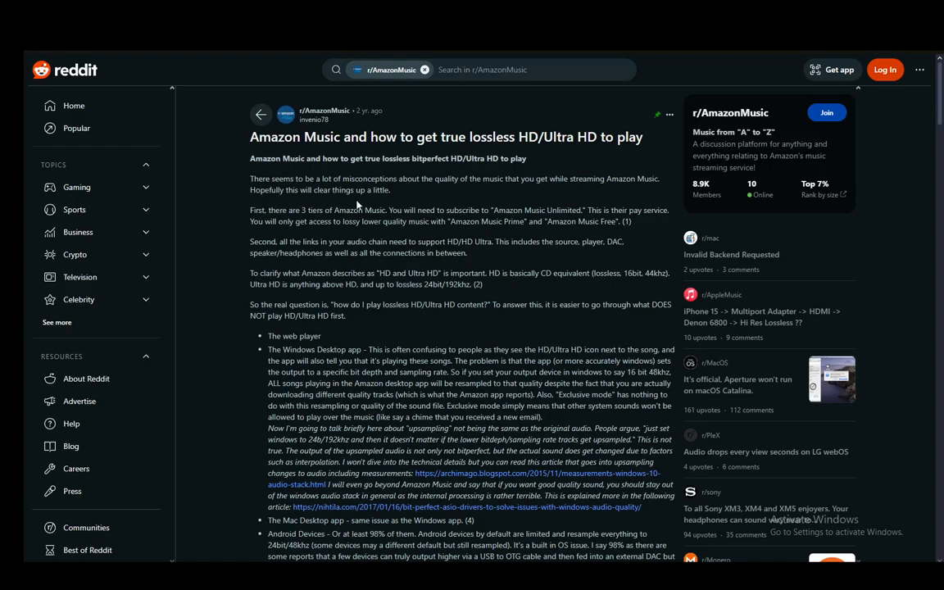
{"action": "mouse_move", "coordinate": [526, 239]}
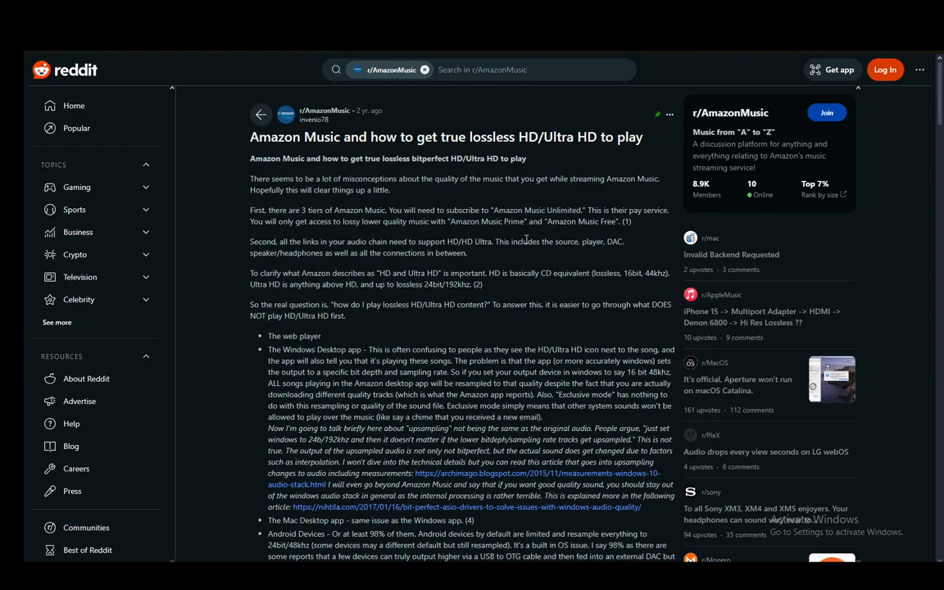
{"action": "mouse_move", "coordinate": [668, 252]}
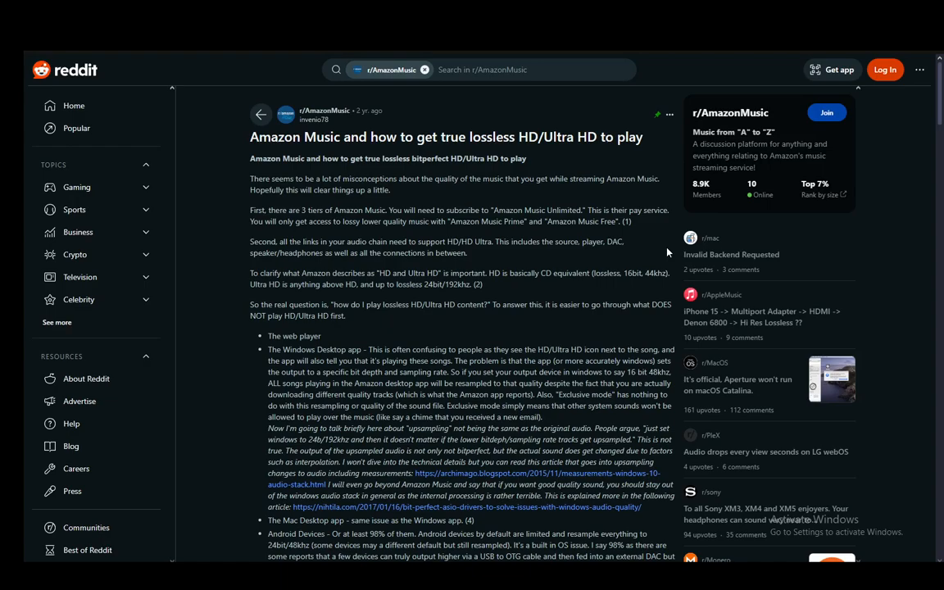
{"action": "scroll", "scroll_direction": "down", "scroll_amount": 3}
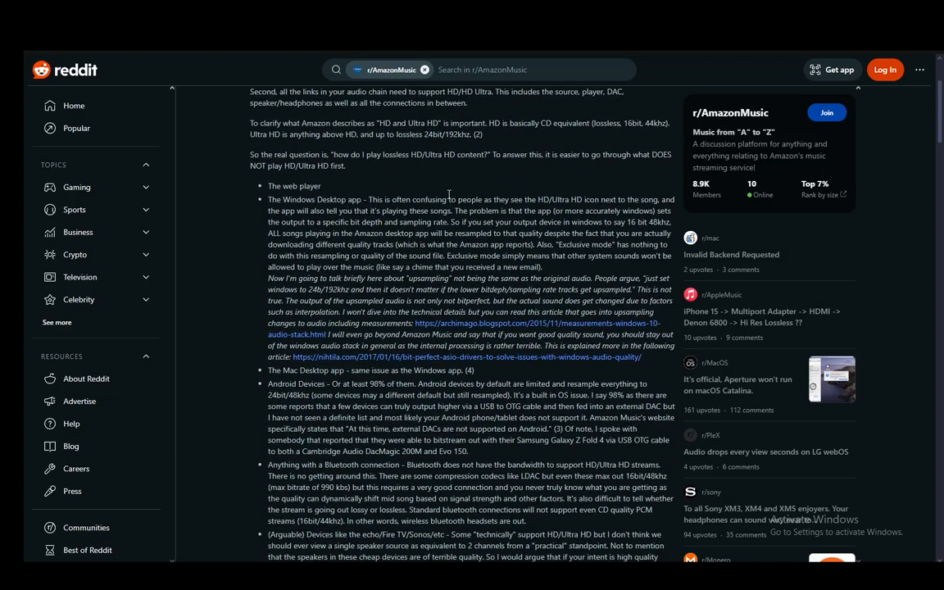
{"action": "double_click", "coordinate": [313, 199]}
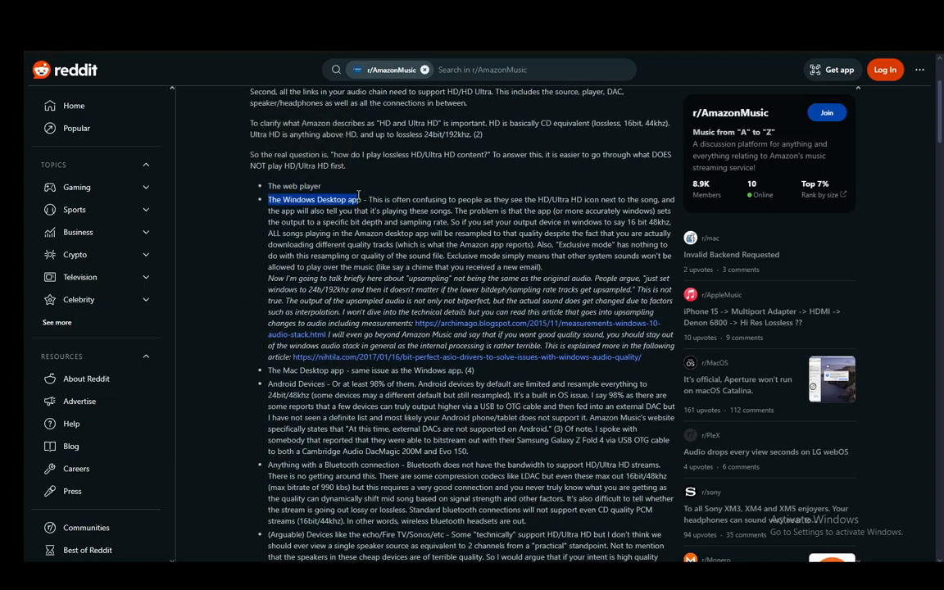
{"action": "scroll", "scroll_direction": "down", "scroll_amount": 3}
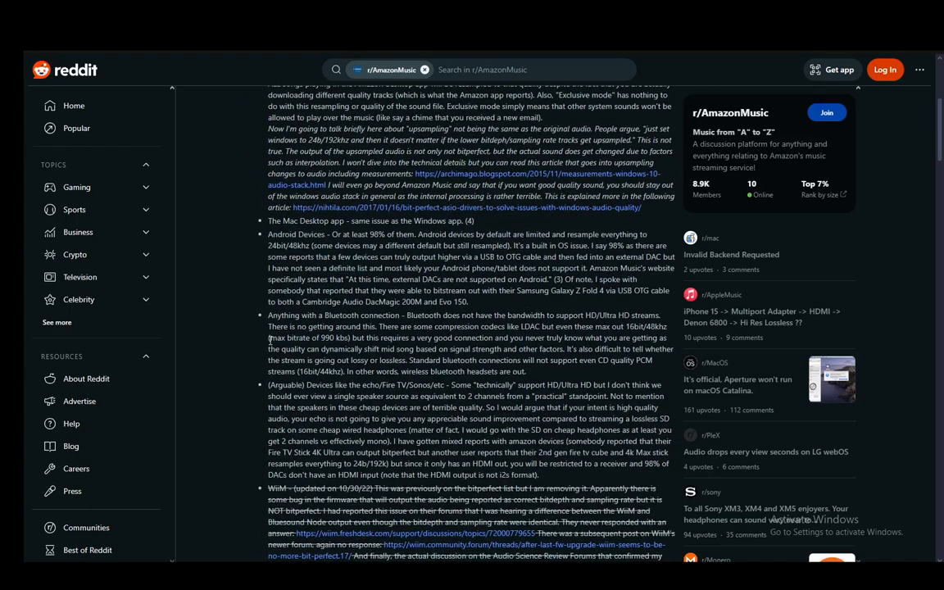
{"action": "scroll", "scroll_direction": "up", "scroll_amount": 3}
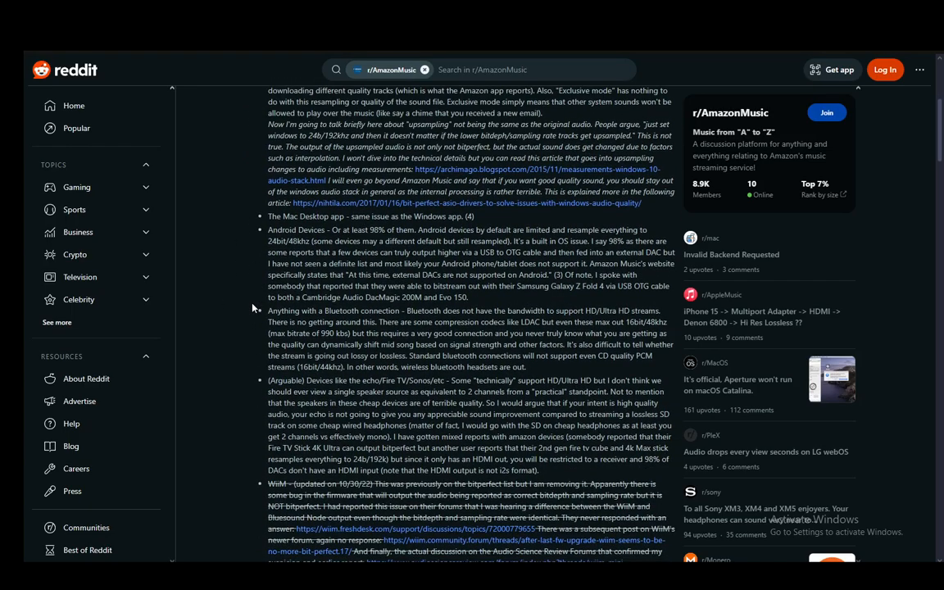
{"action": "scroll", "scroll_direction": "down", "scroll_amount": 3}
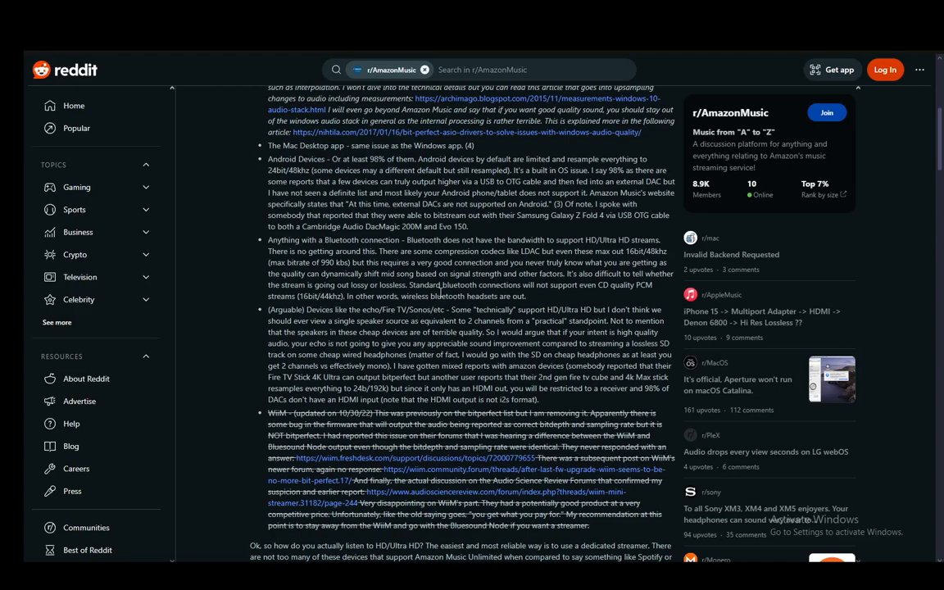
{"action": "scroll", "scroll_direction": "down", "scroll_amount": 3}
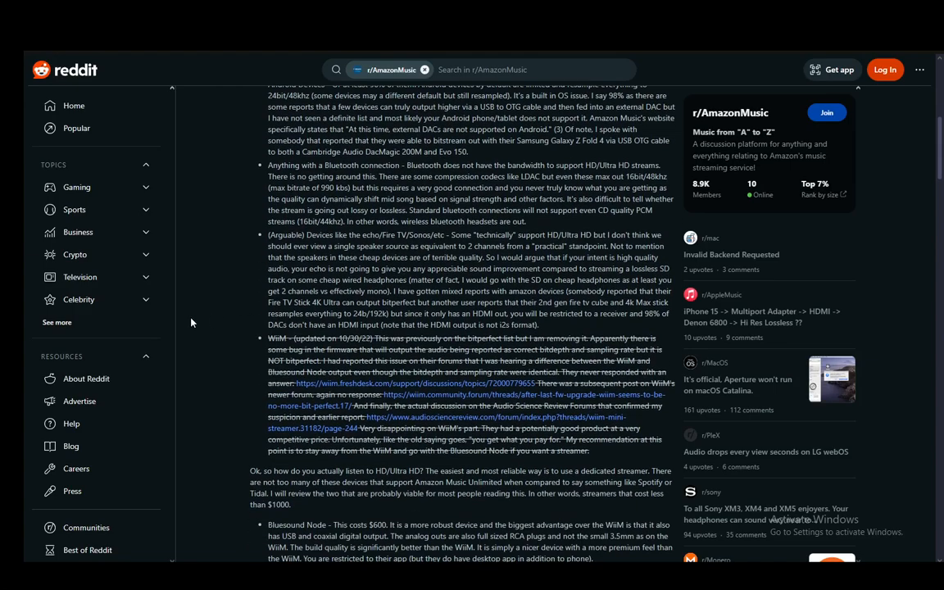
{"action": "scroll", "scroll_direction": "down", "scroll_amount": 3}
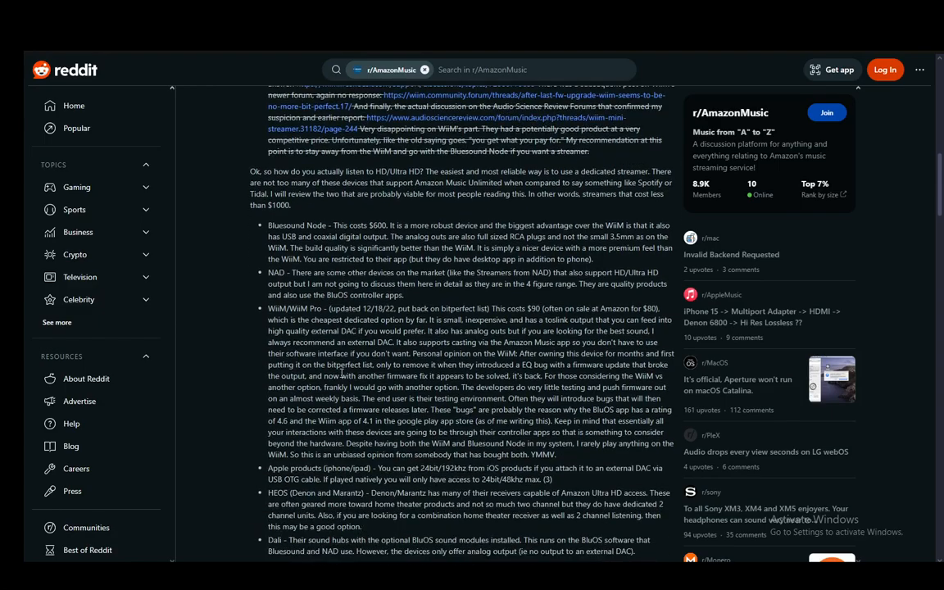
{"action": "scroll", "scroll_direction": "up", "scroll_amount": 3}
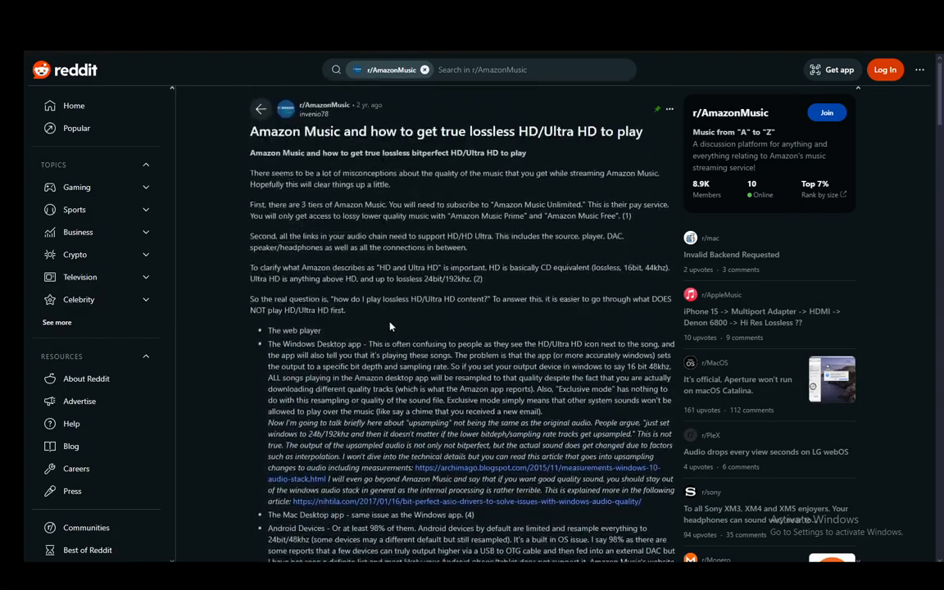
{"action": "scroll", "scroll_direction": "down", "scroll_amount": 3}
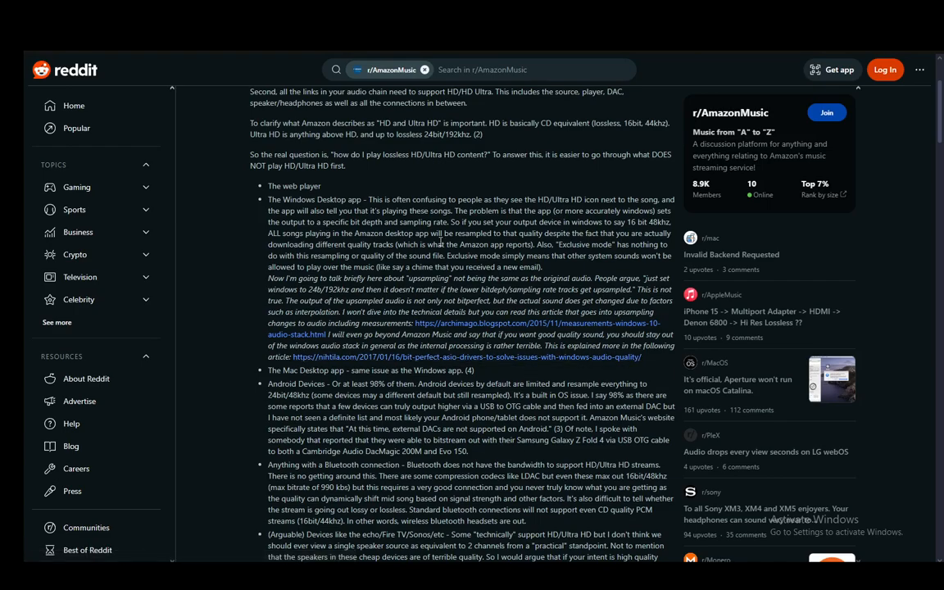
{"action": "mouse_move", "coordinate": [342, 212]}
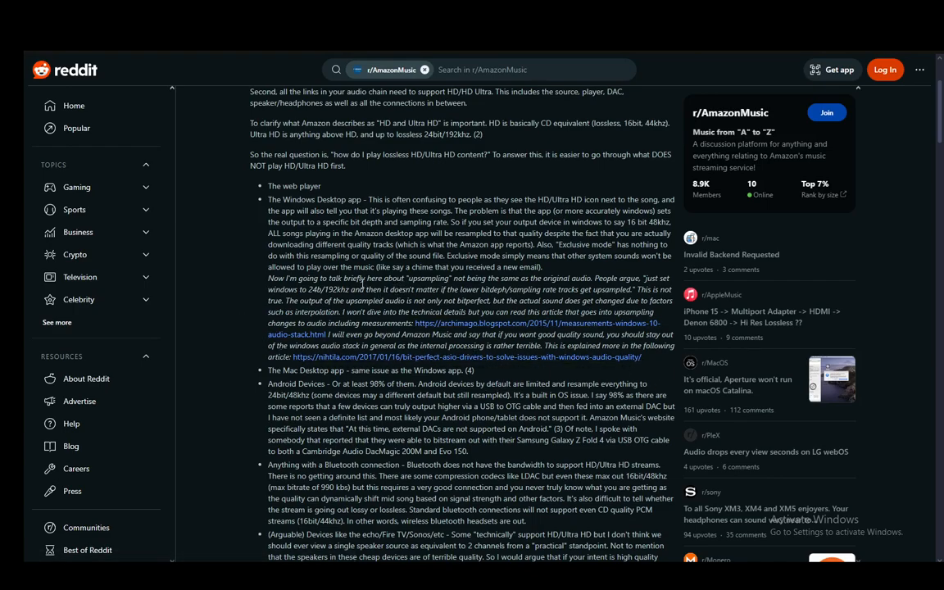
{"action": "mouse_move", "coordinate": [515, 295]}
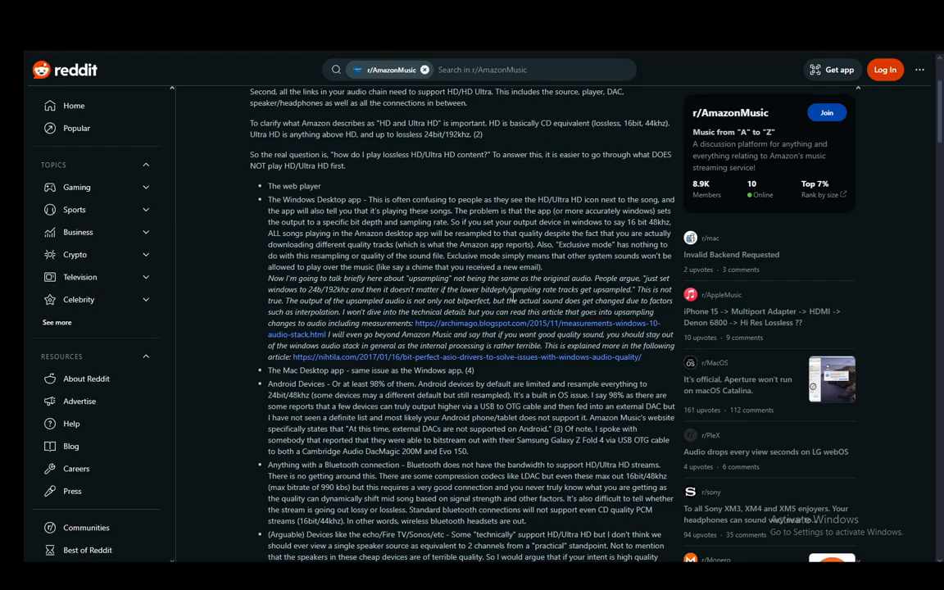
{"action": "mouse_move", "coordinate": [439, 300]}
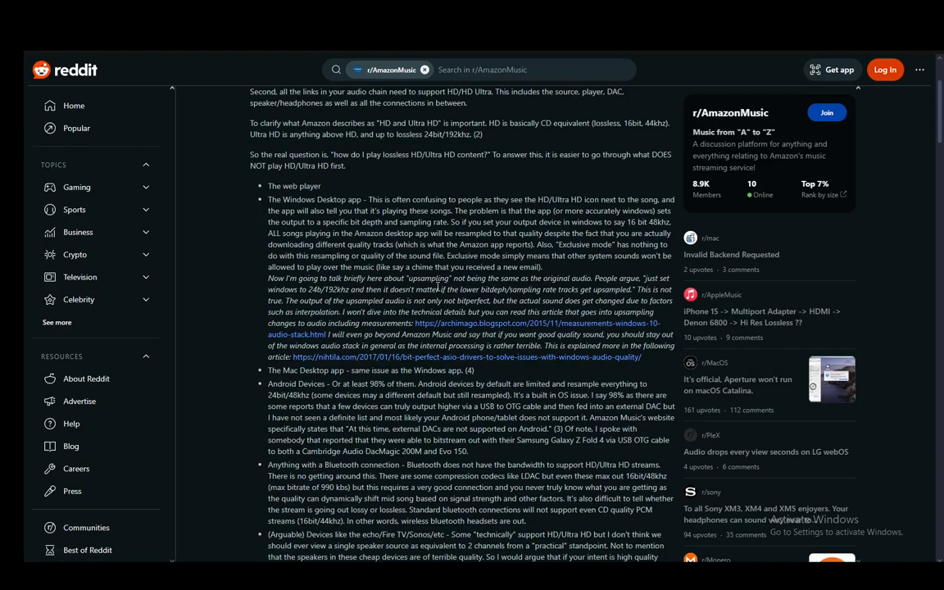
{"action": "mouse_move", "coordinate": [377, 351]}
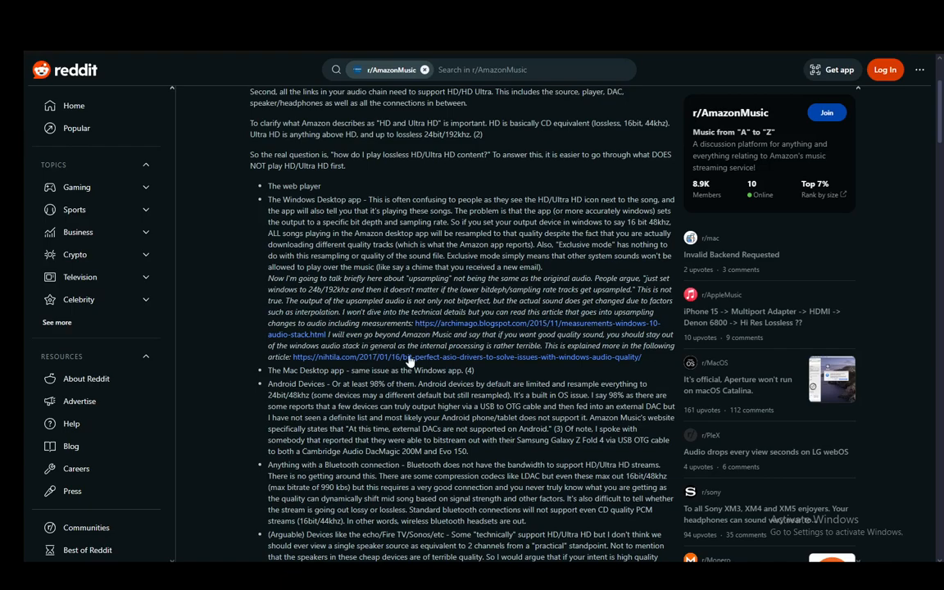
{"action": "scroll", "scroll_direction": "up", "scroll_amount": 3}
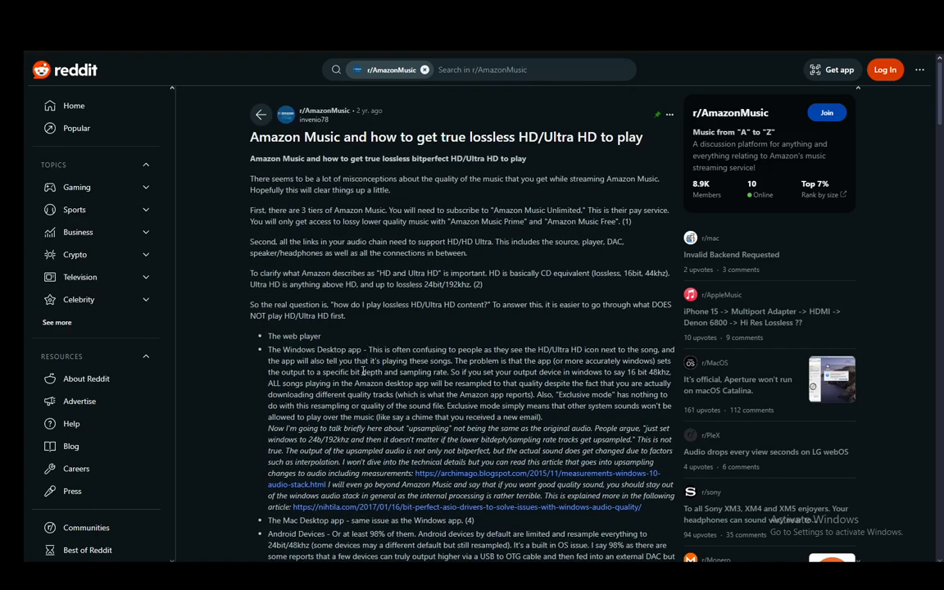
{"action": "mouse_move", "coordinate": [351, 344]}
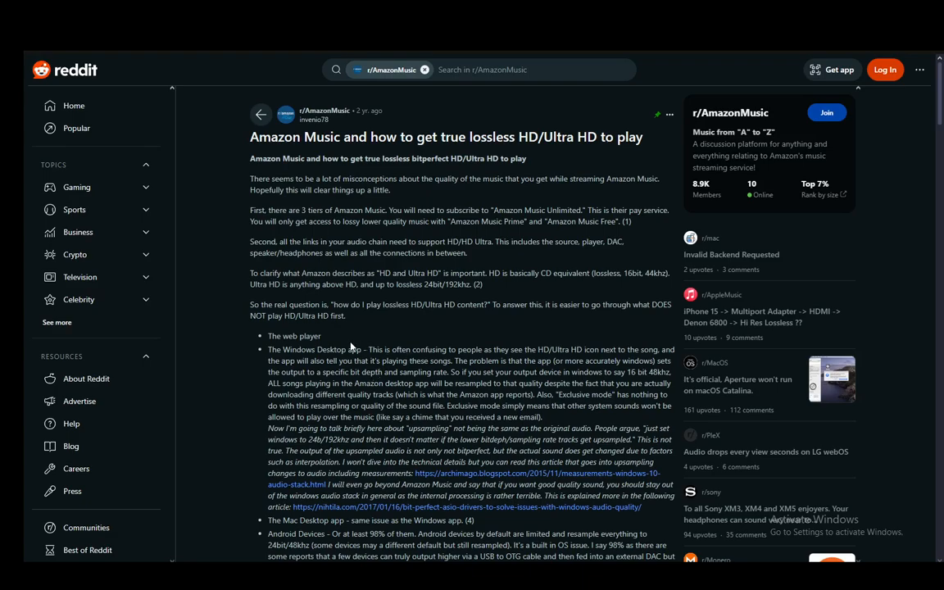